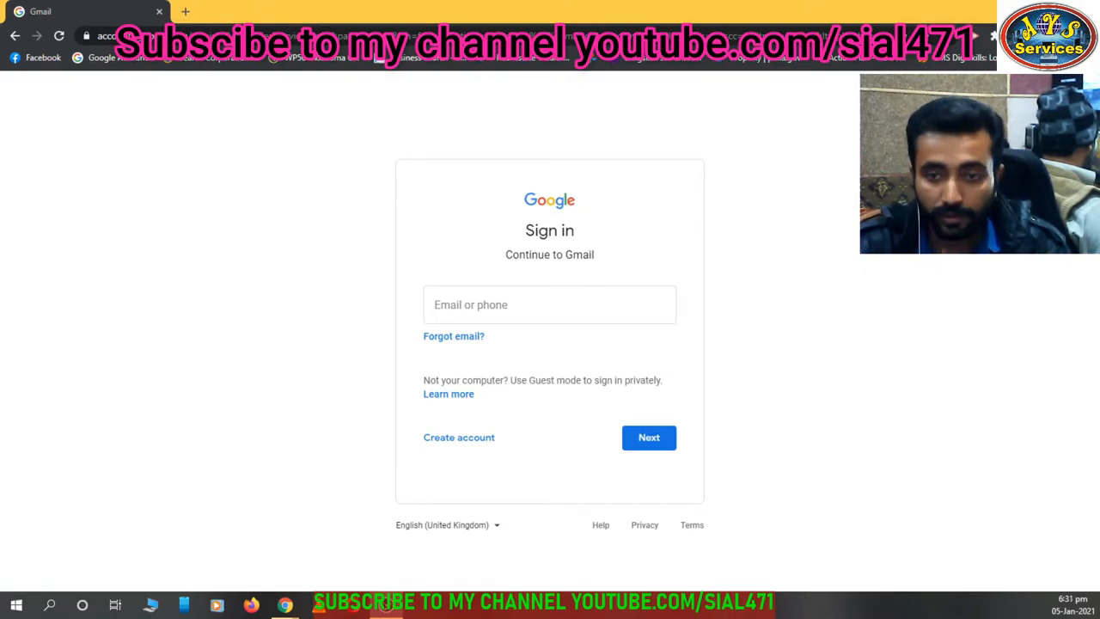
Start creating a new Google account from the Gmail sign-in page
click(550, 304)
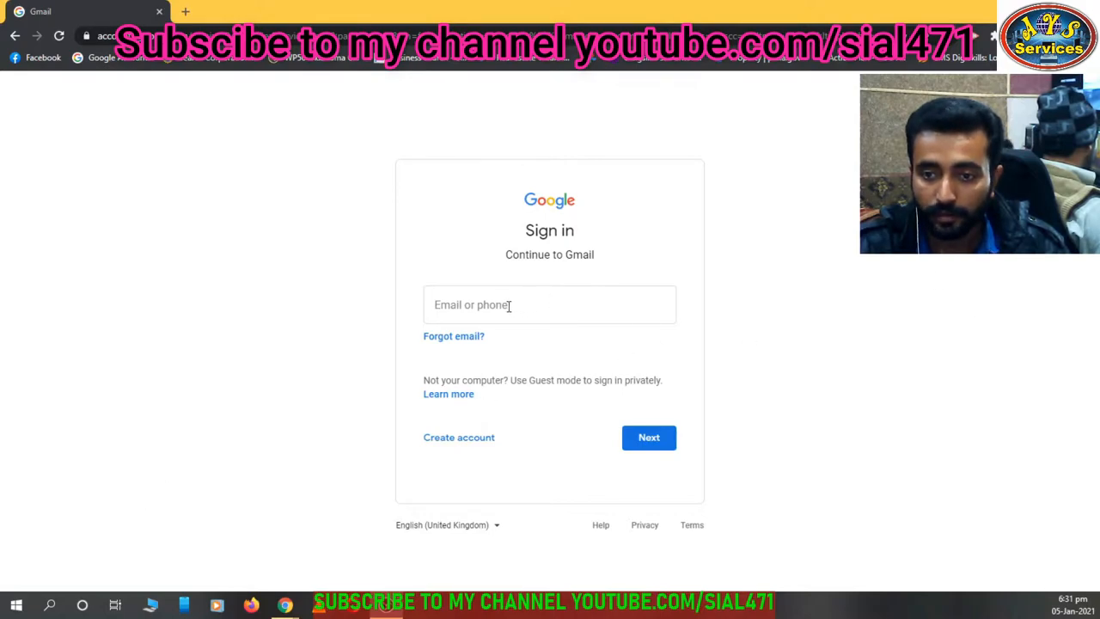
mouse_move(505, 440)
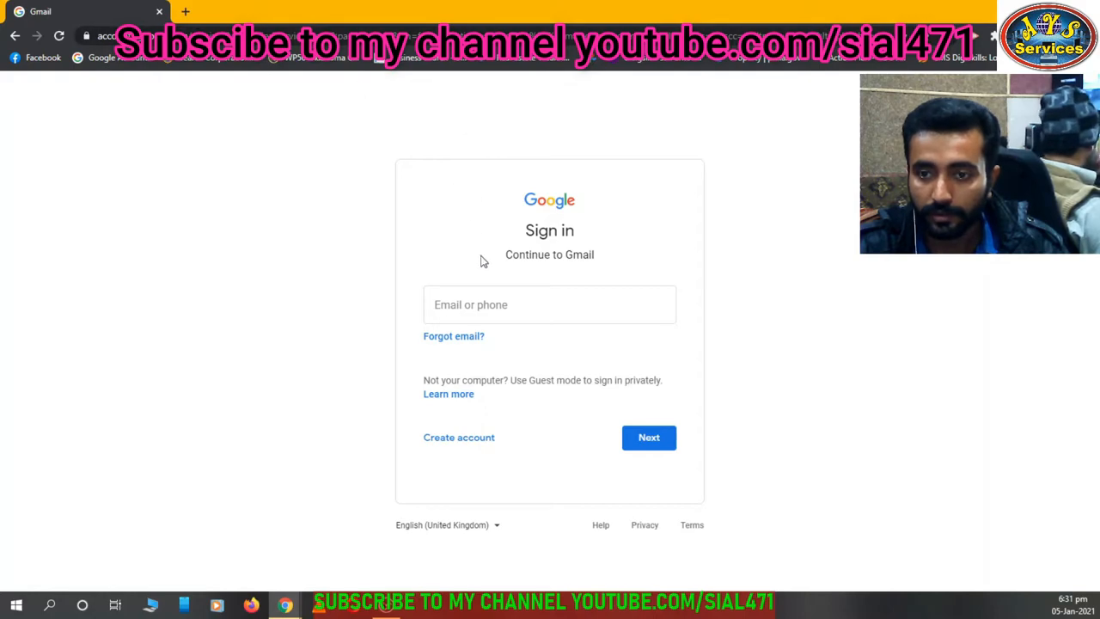
click(457, 436)
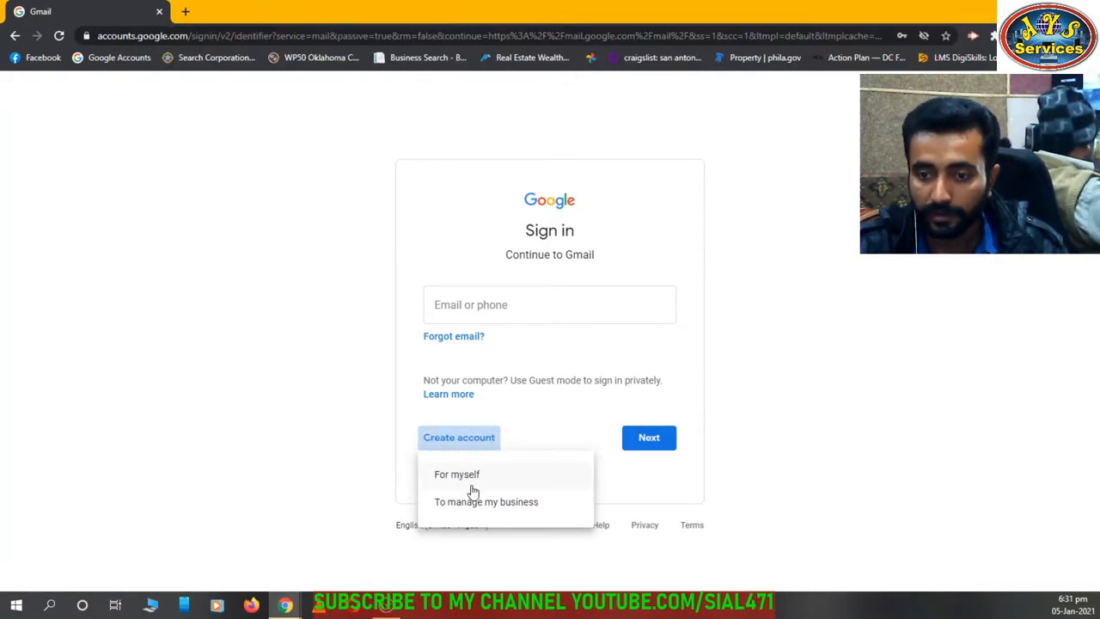
mouse_move(477, 481)
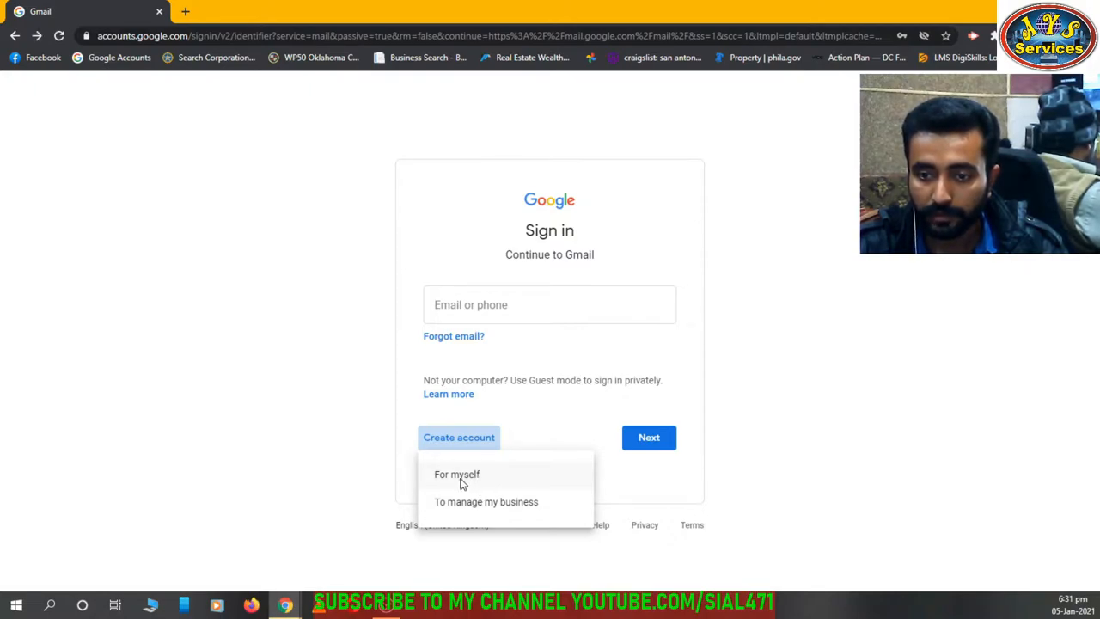
Choose a personal account and enter the name 'sial ji' with a first username try ending in 56
click(457, 475)
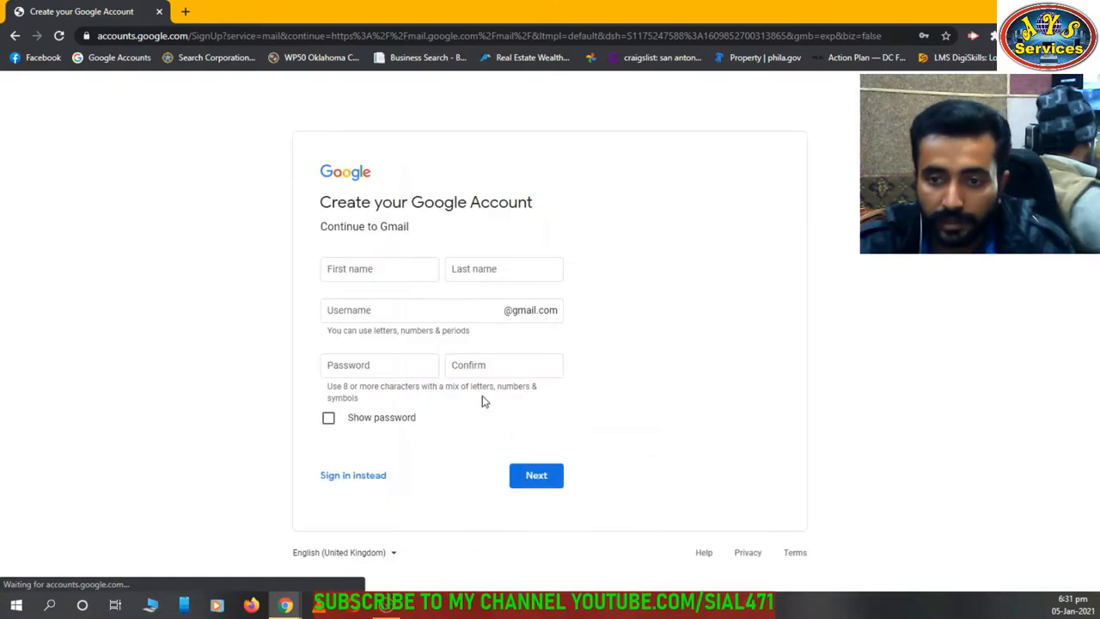
click(378, 268)
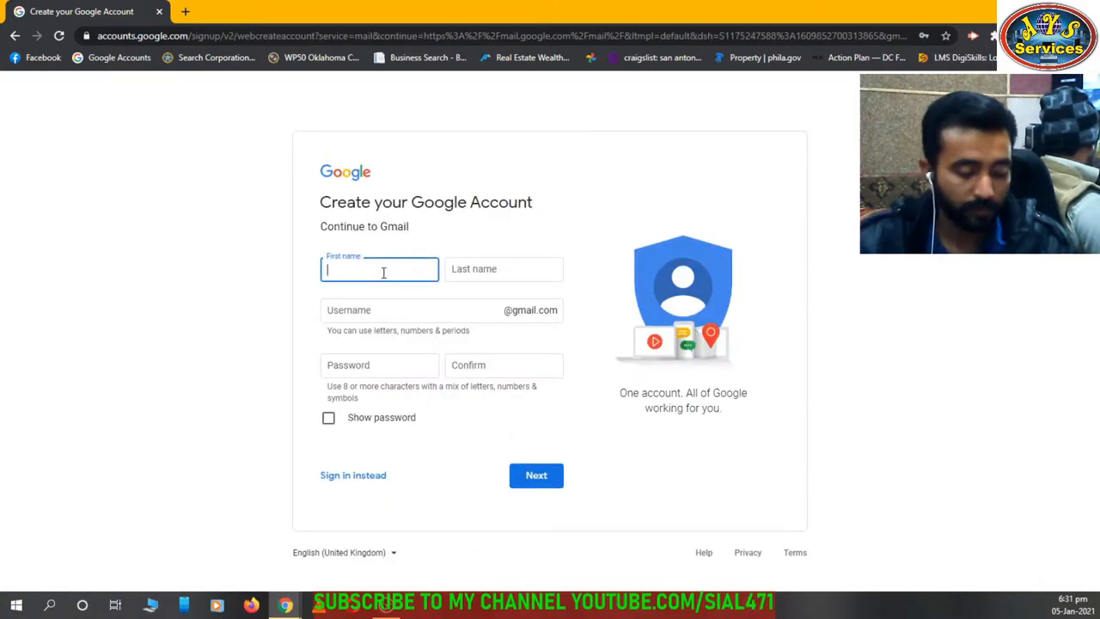
text(sial)
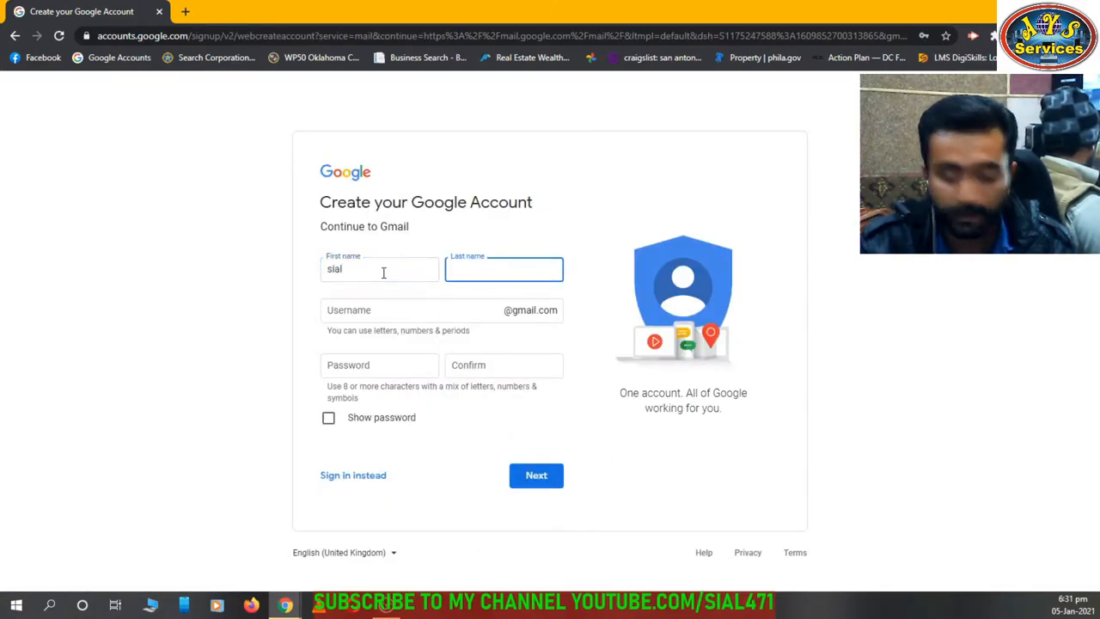
text(ji)
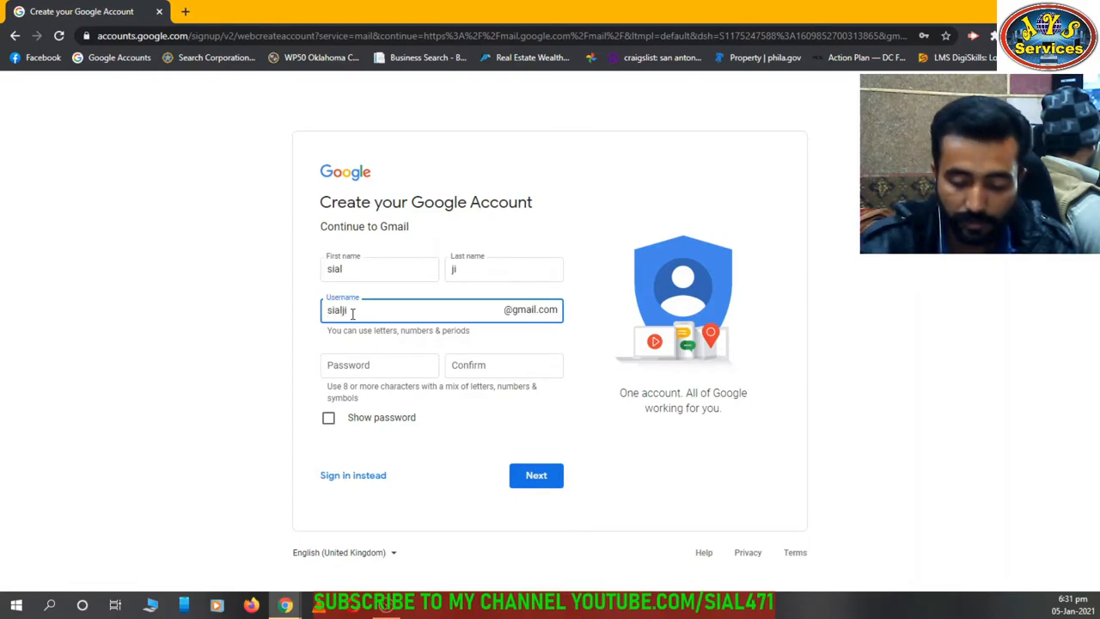
text(56)
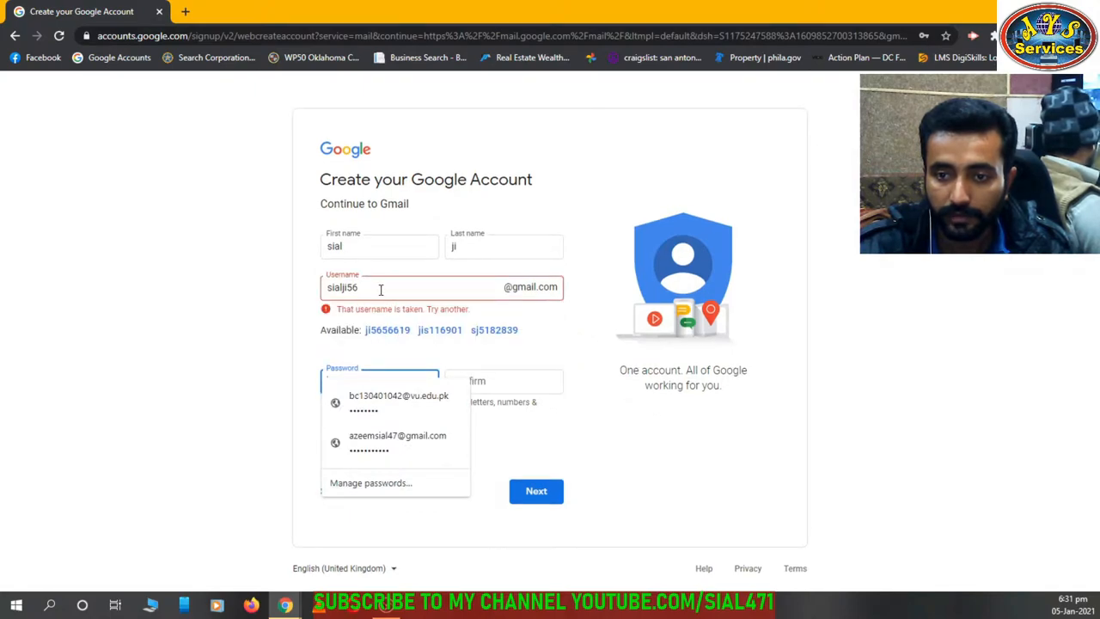
Retry the username with digits 897, then 369852 until it is available
click(381, 287)
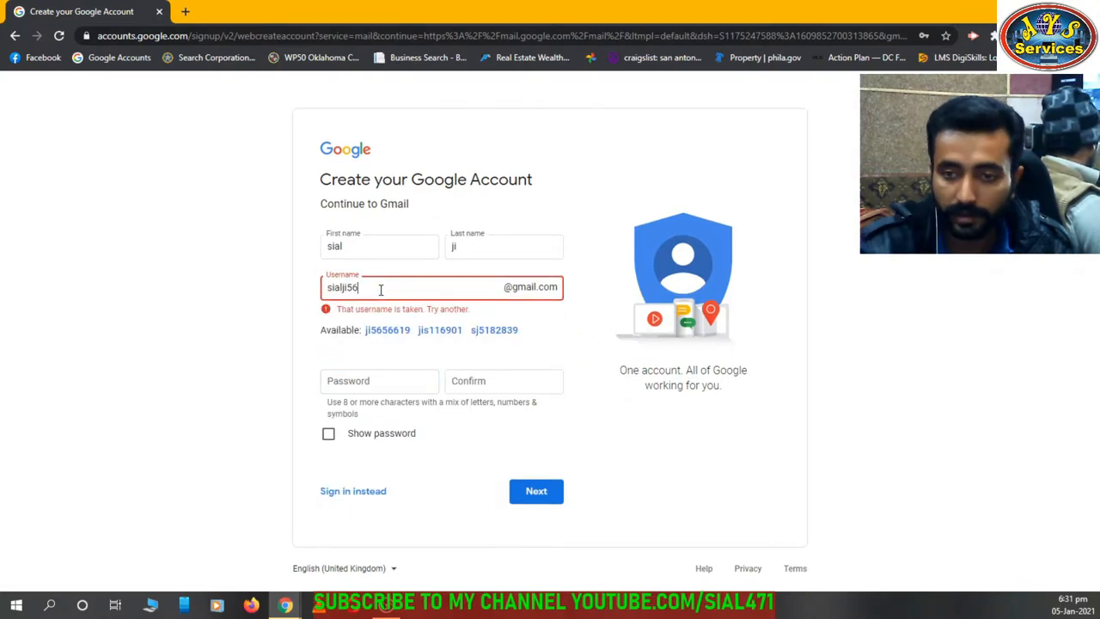
key(Backspace)
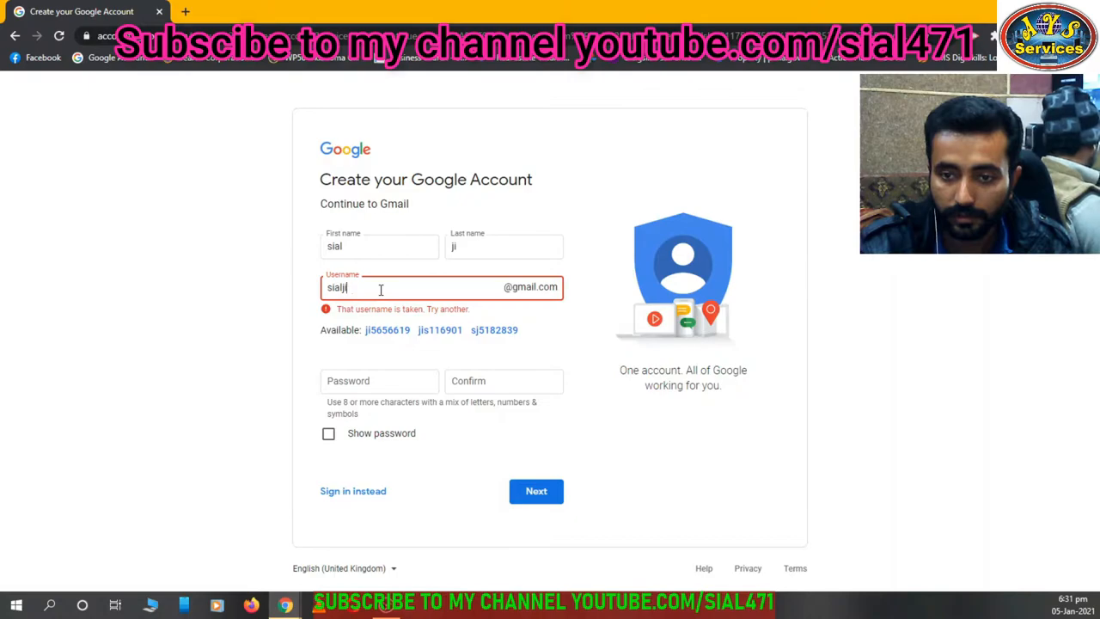
text(897)
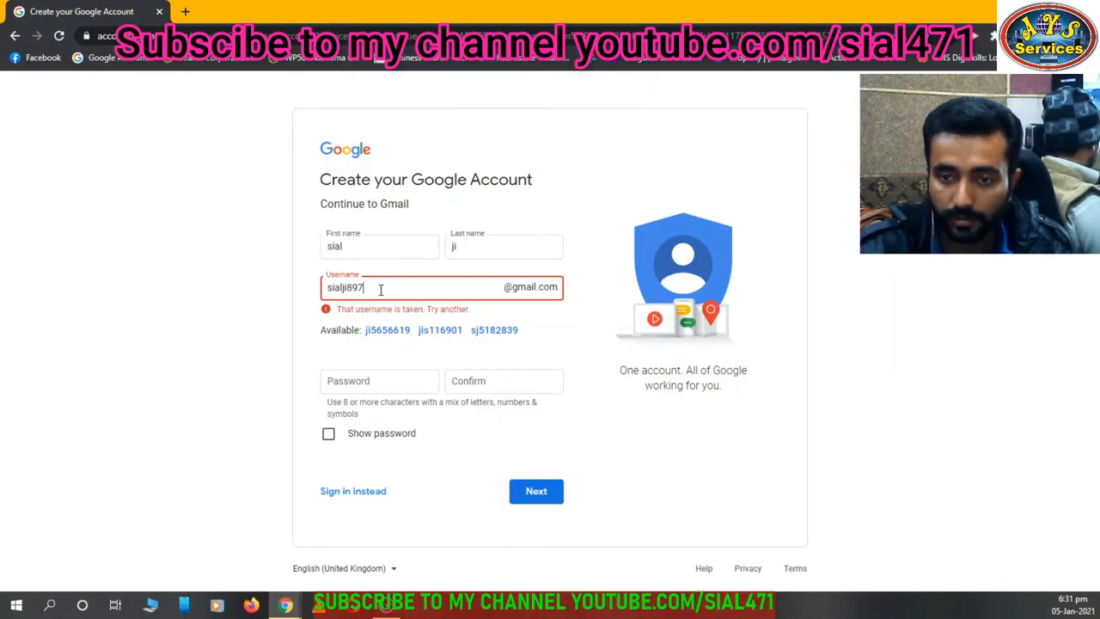
mouse_move(490, 323)
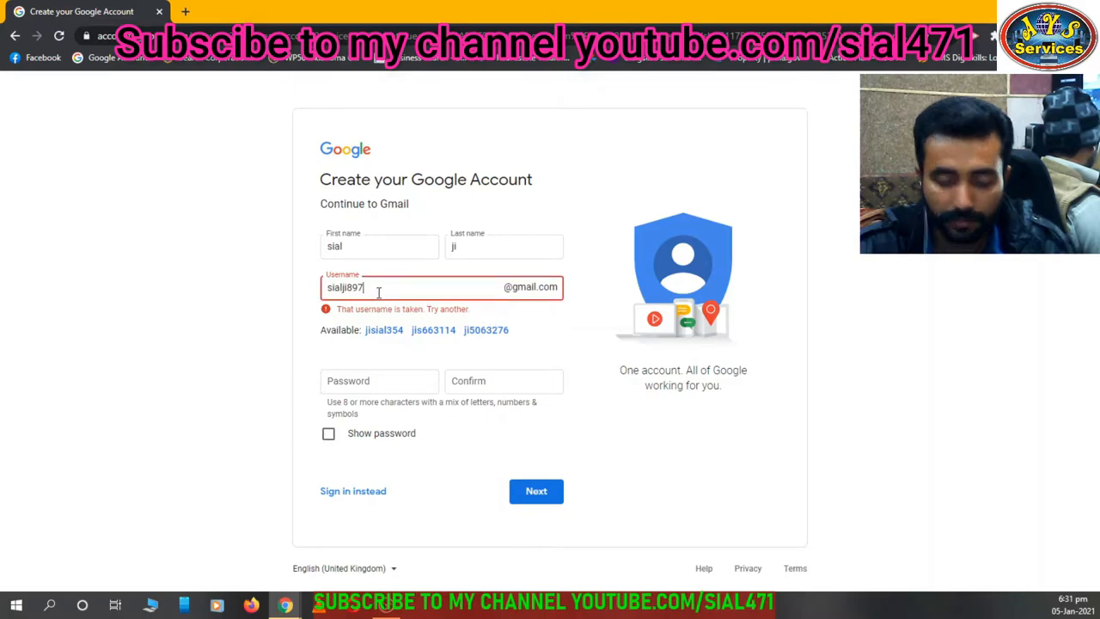
key(Backspace)
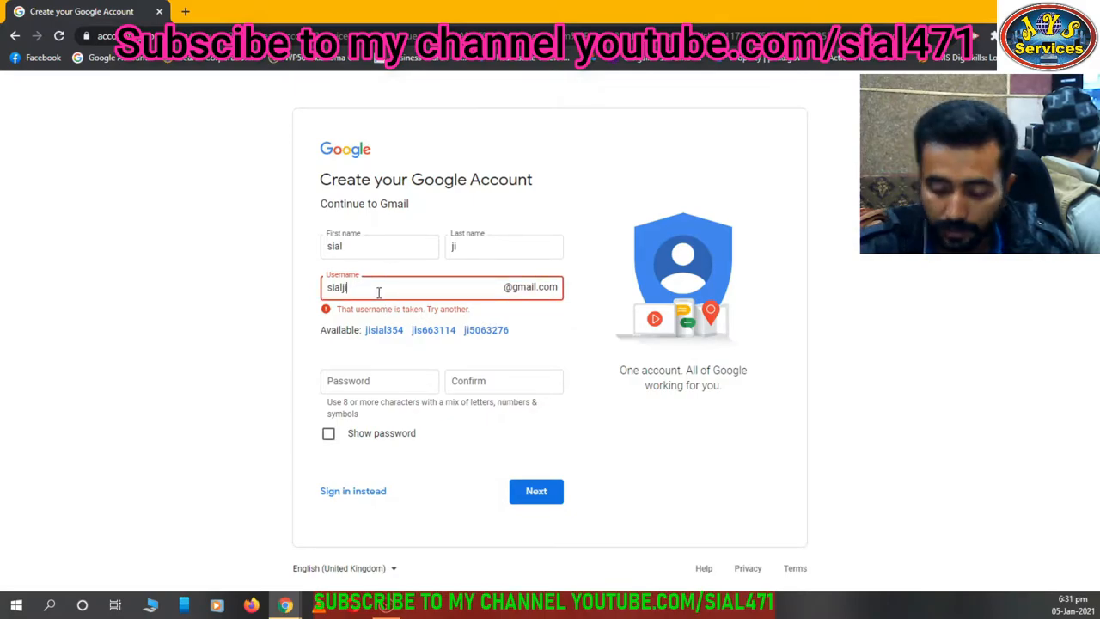
text(369)
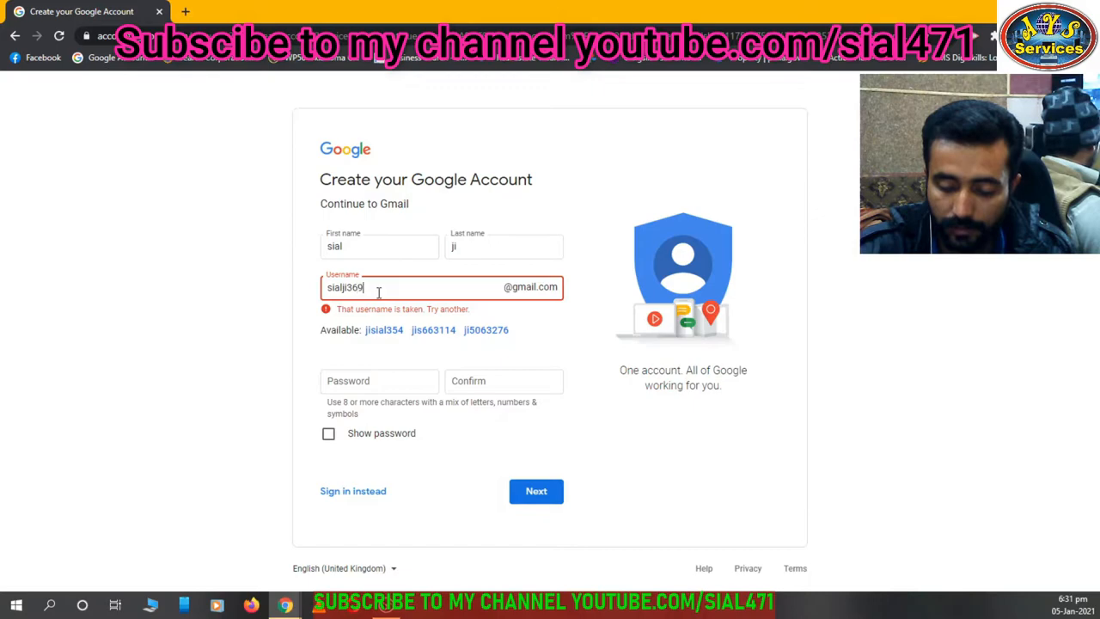
text(852)
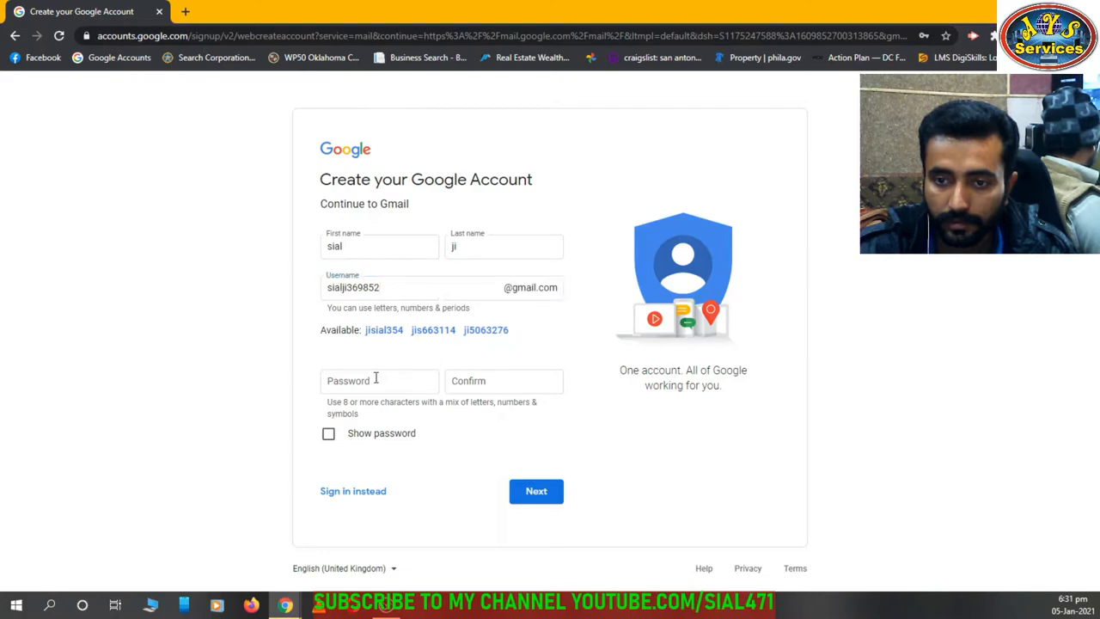
Enter and confirm a password, then submit the account details
click(409, 287)
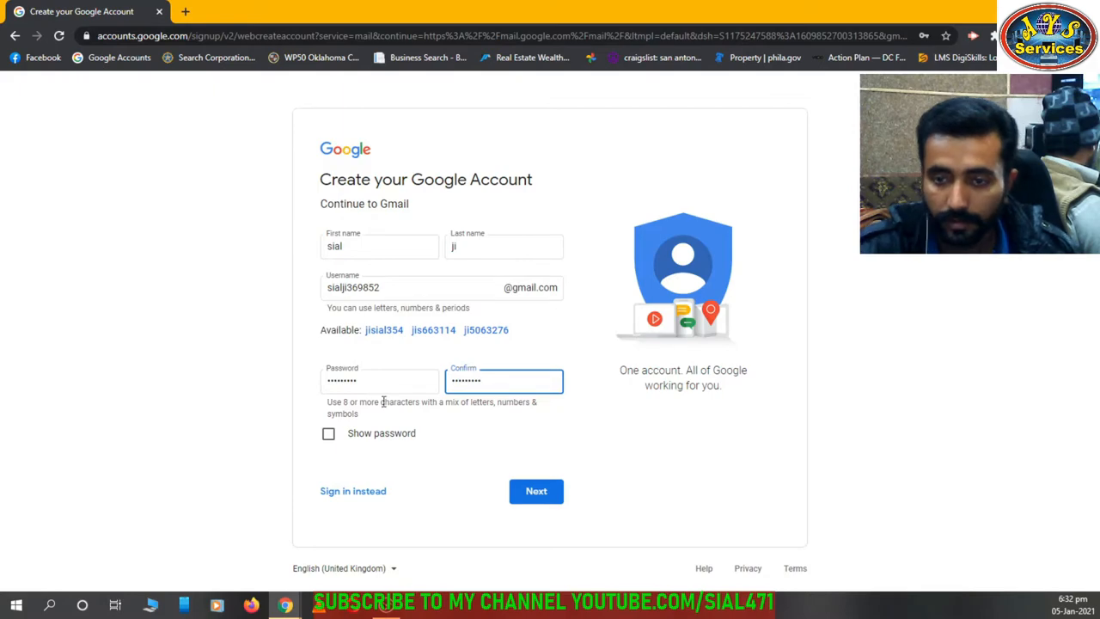
click(537, 492)
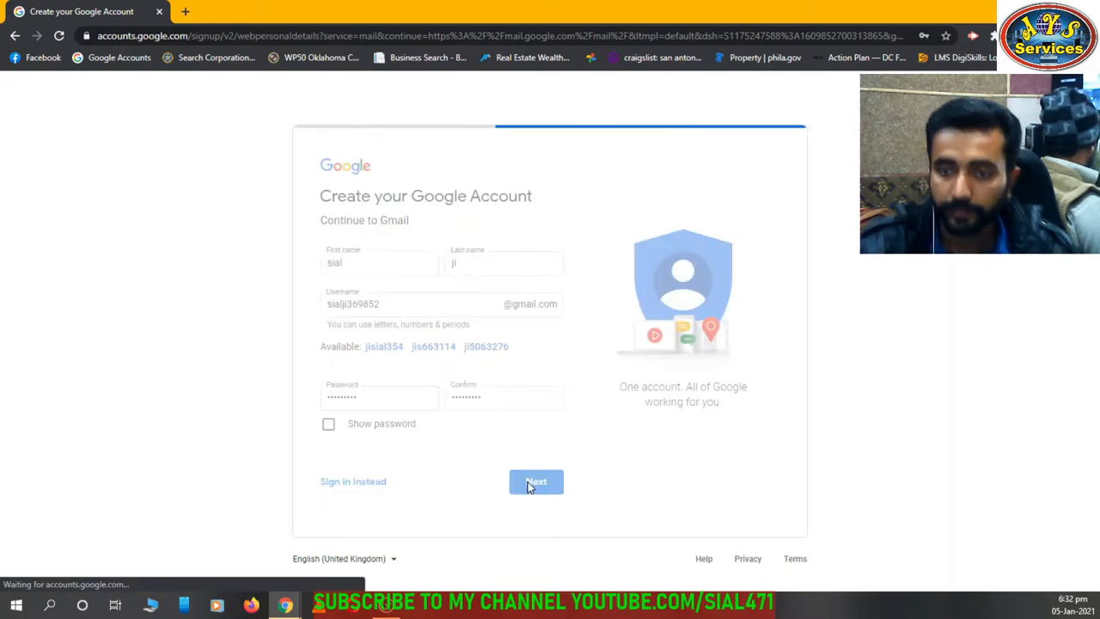
click(536, 482)
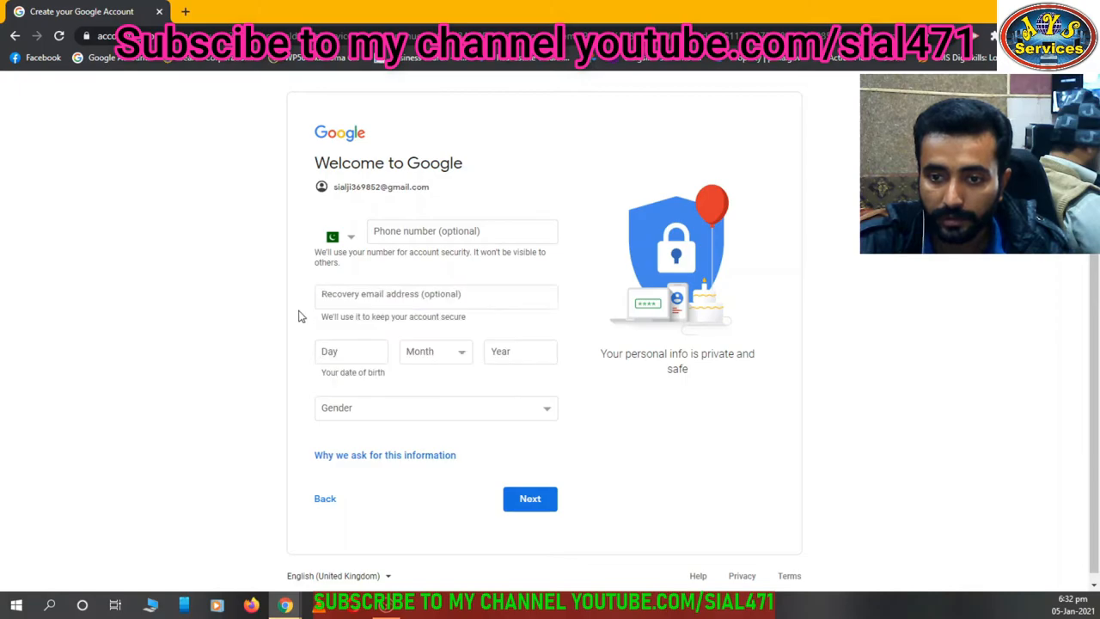
click(351, 351)
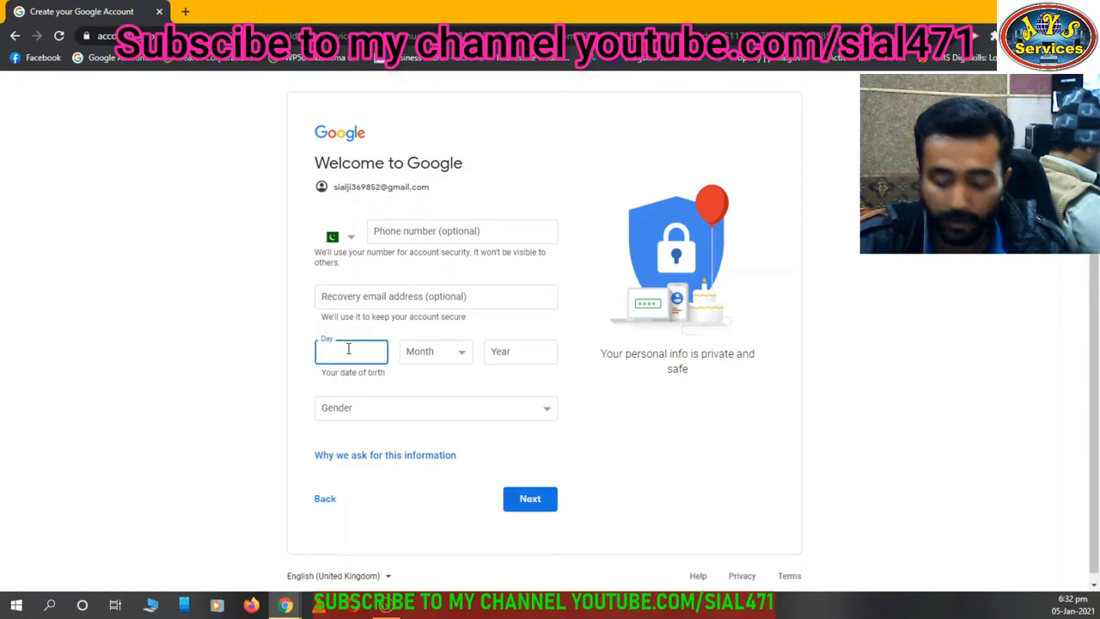
text(12)
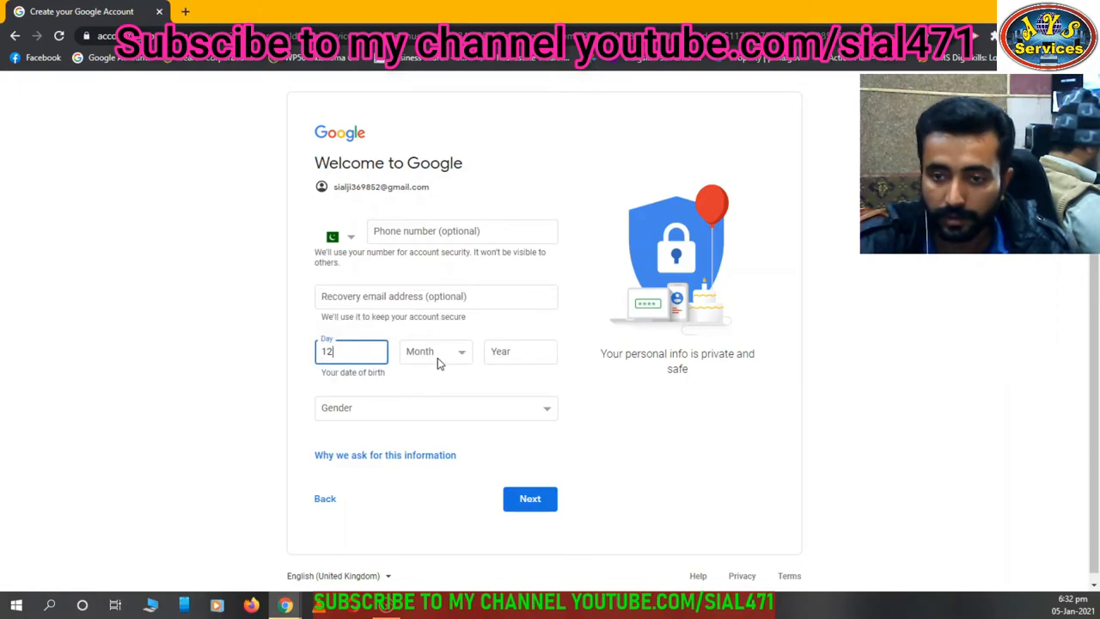
click(519, 350)
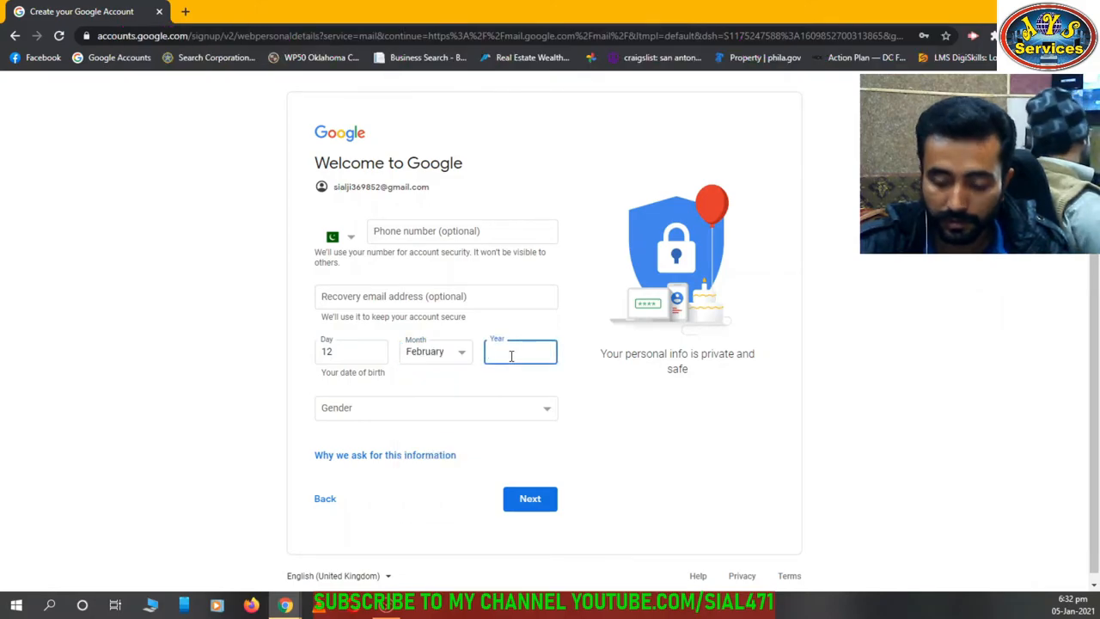
text(1)
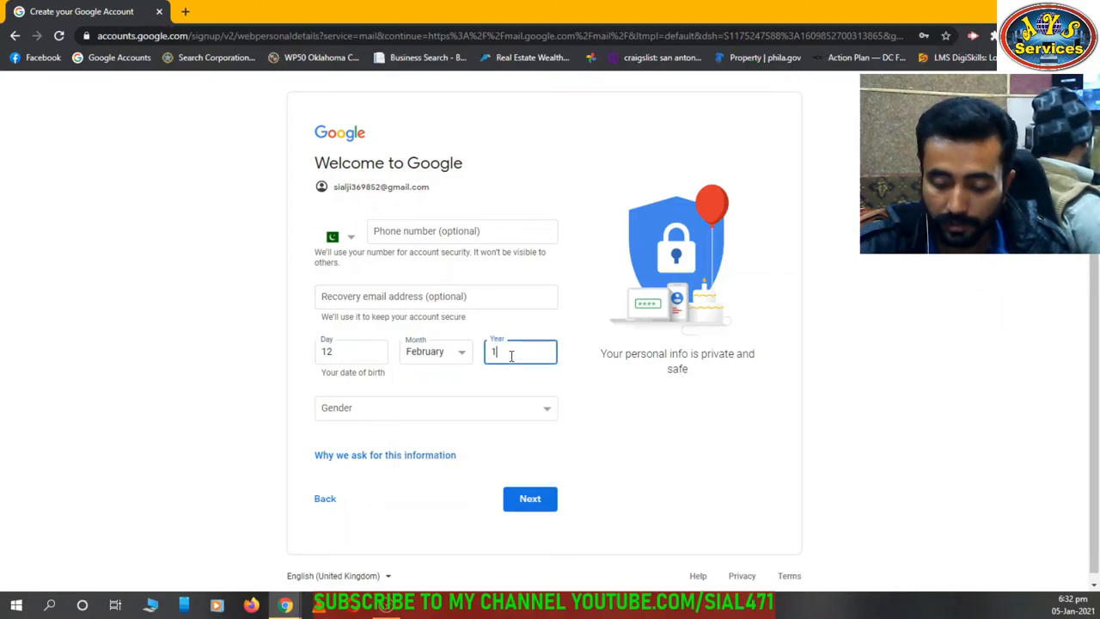
text(992)
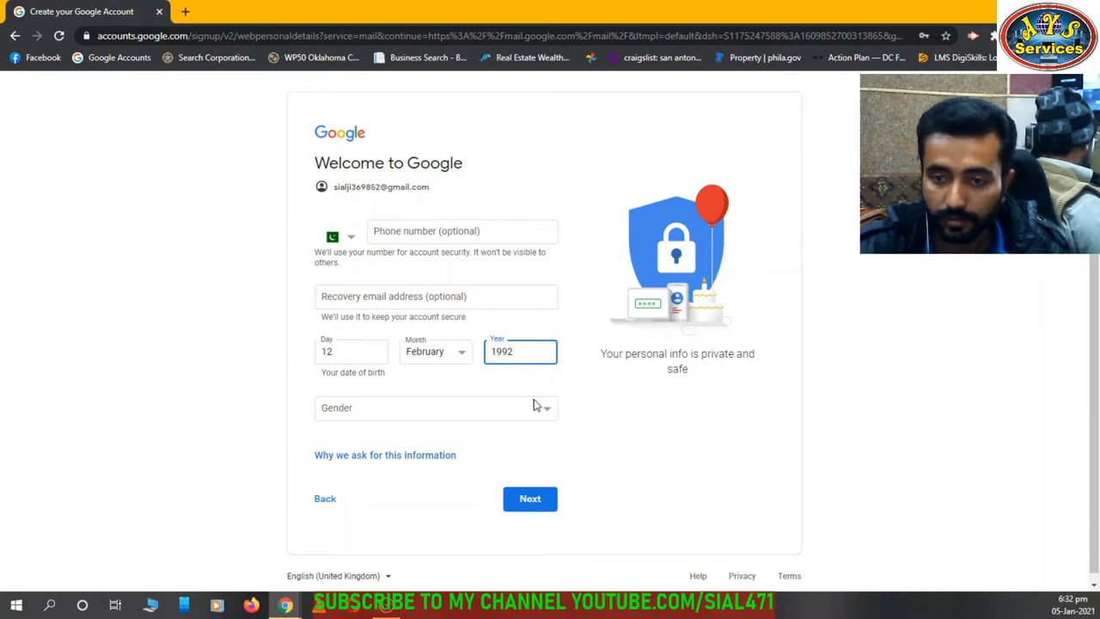
Select Male as gender and submit to reach Privacy and Terms
click(437, 407)
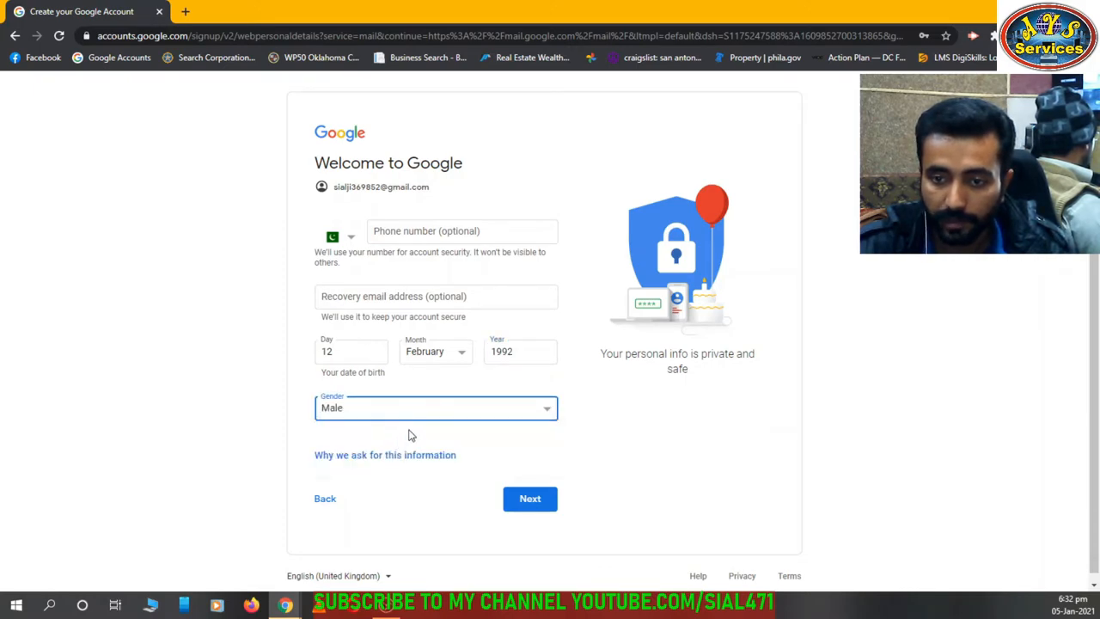
click(437, 407)
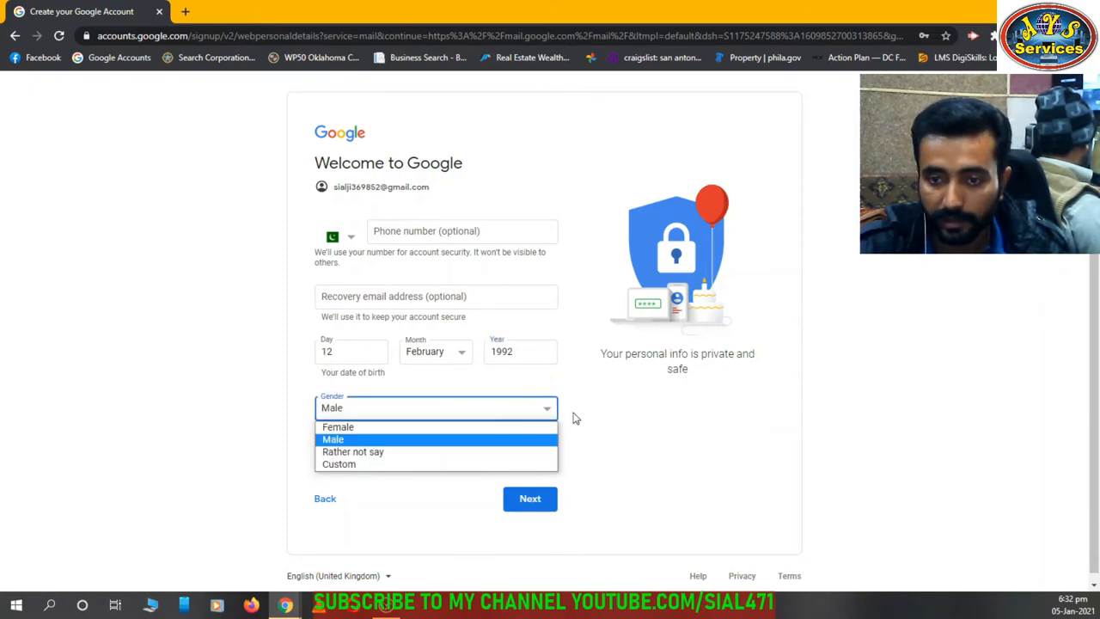
click(334, 440)
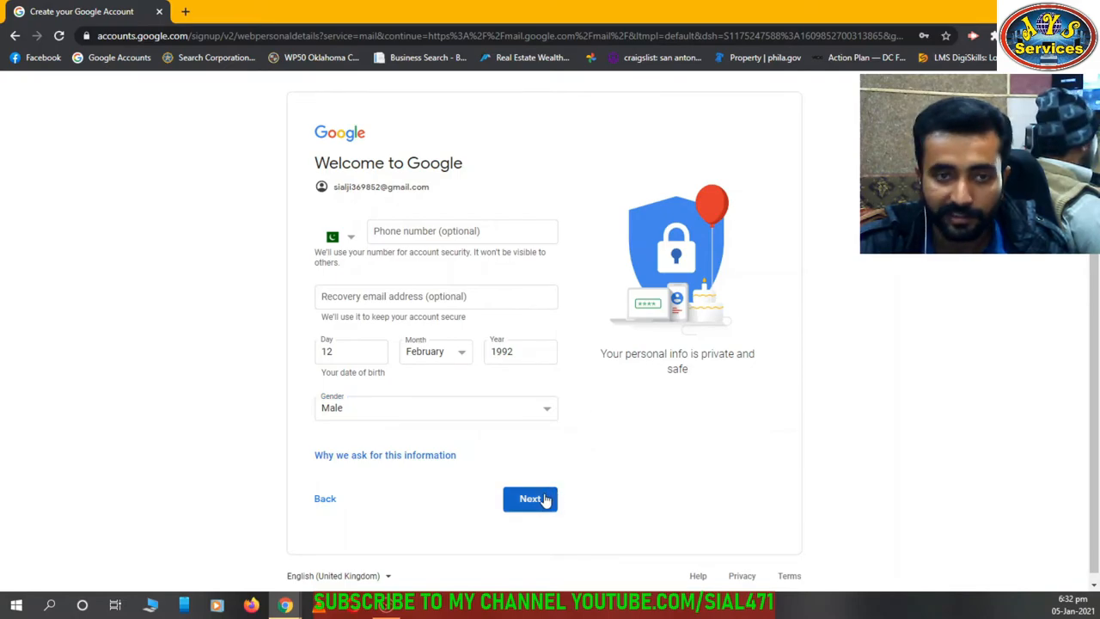
click(529, 498)
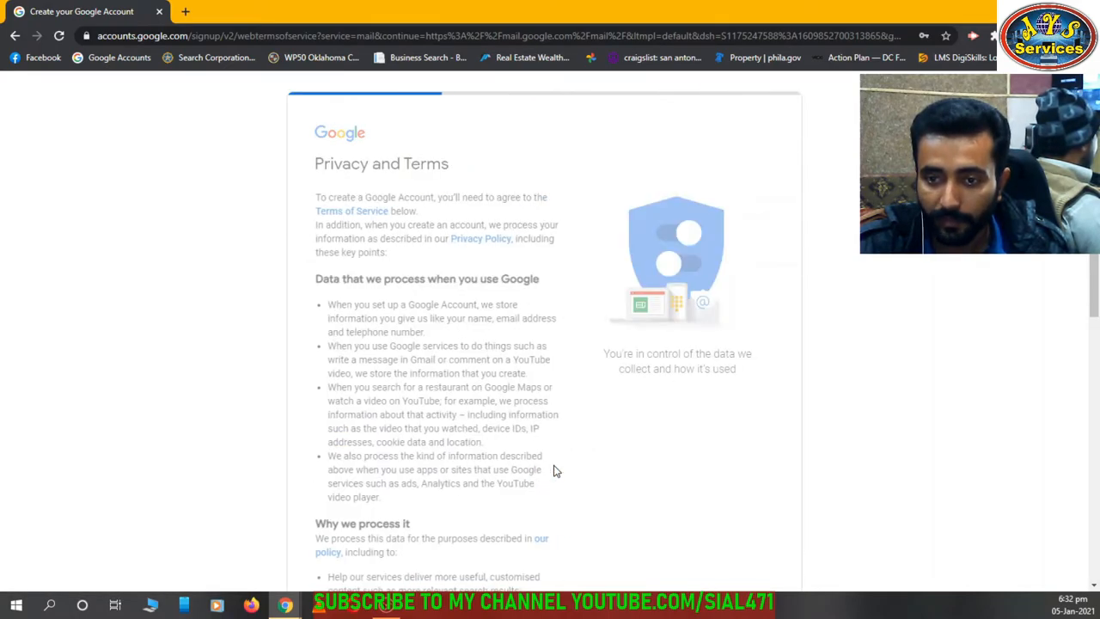
Review the personalisation options and agree to the Privacy and Terms, opening the new inbox
scroll(down, 3)
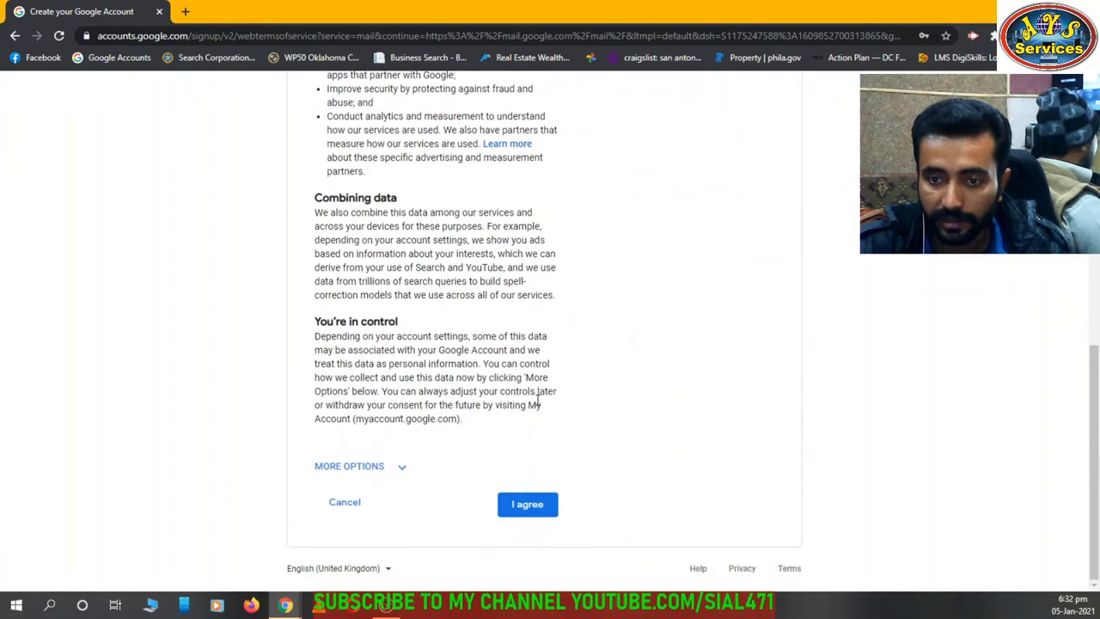
click(349, 466)
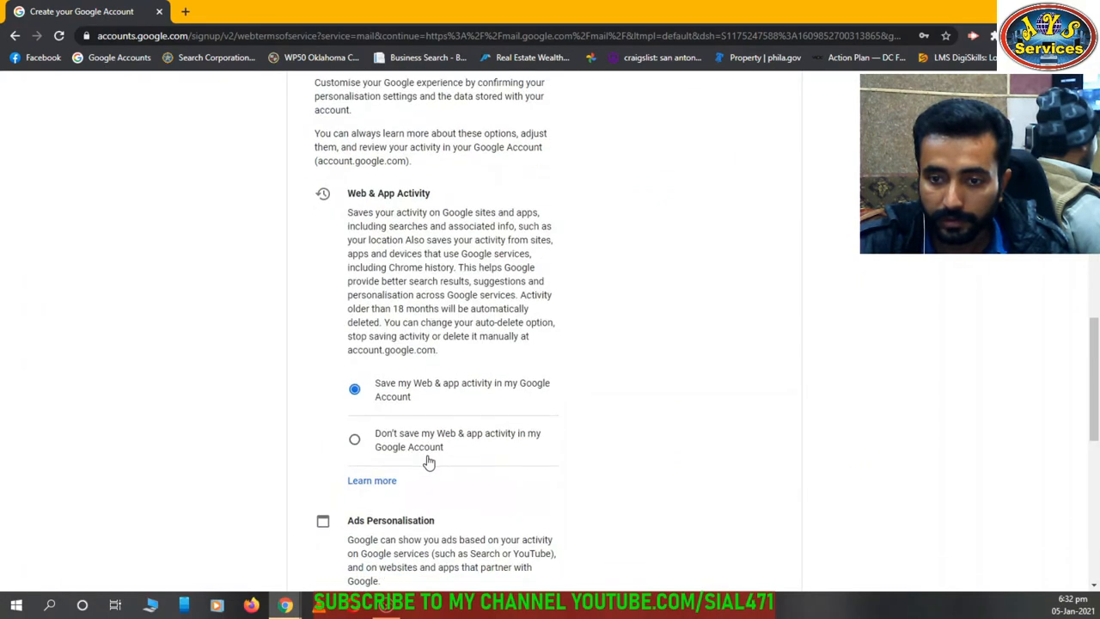
scroll(down, 3)
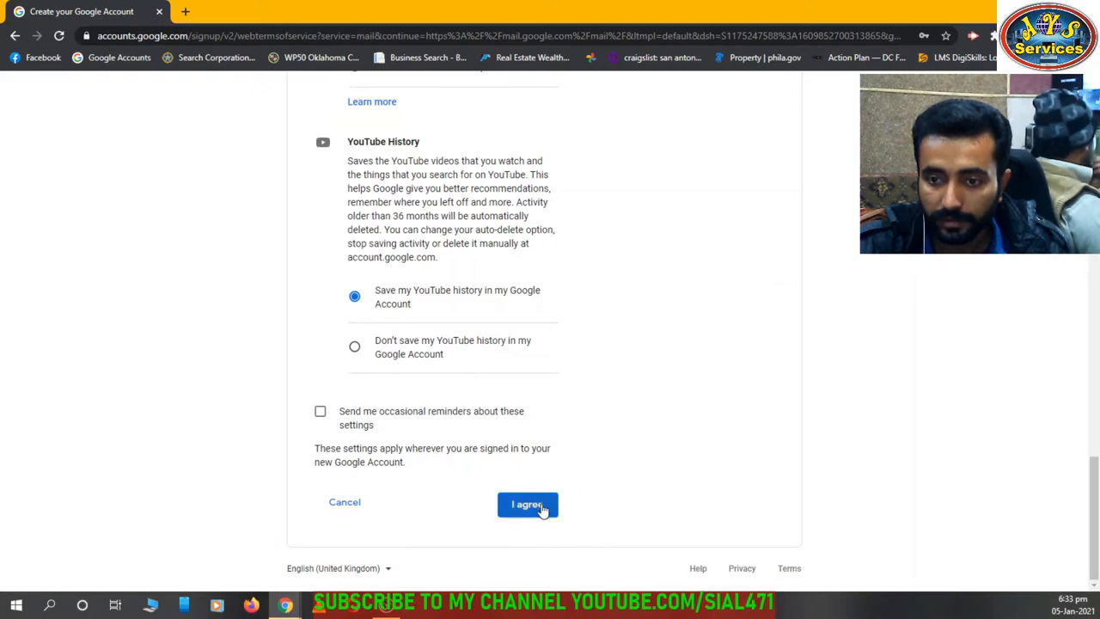
click(526, 503)
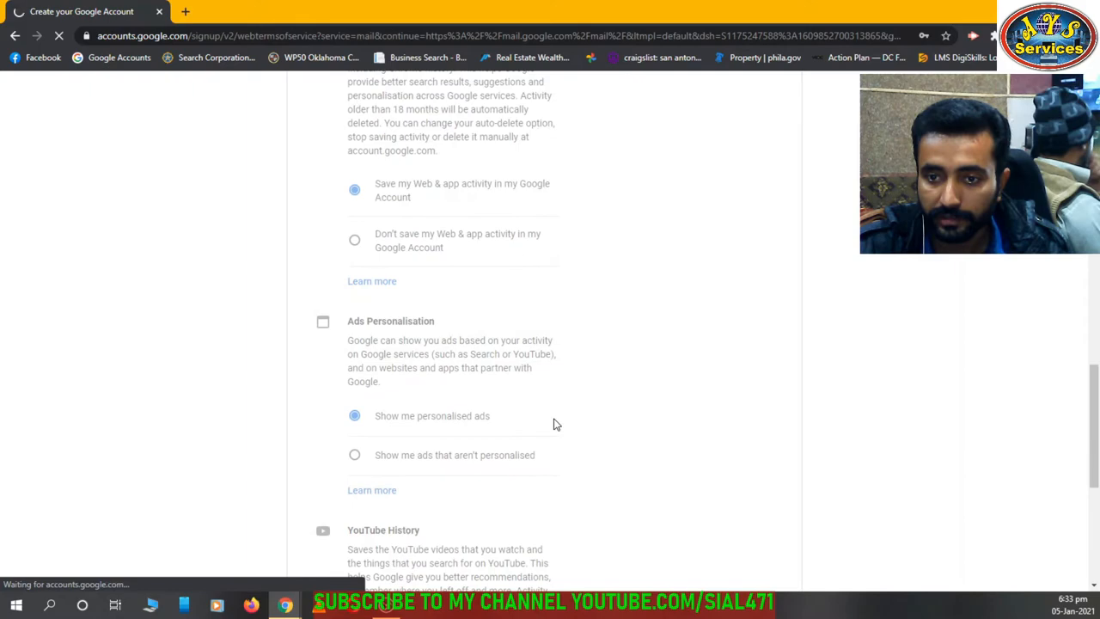
scroll(down, 3)
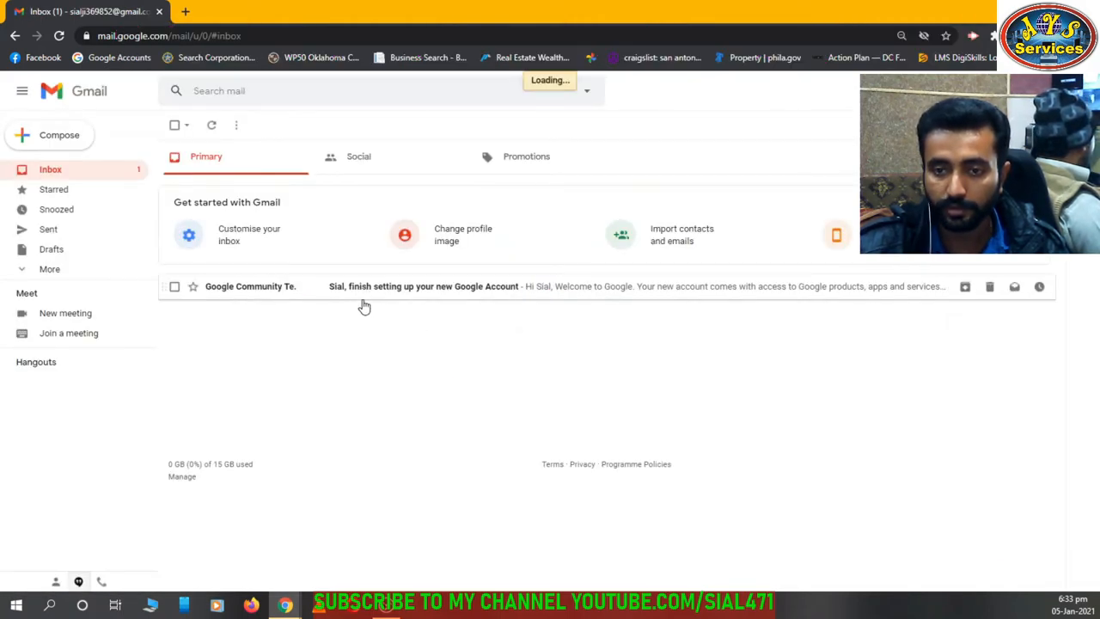
Show the Google apps menu (Docs, Sheets, Blogger, Hangouts) from the inbox
click(423, 286)
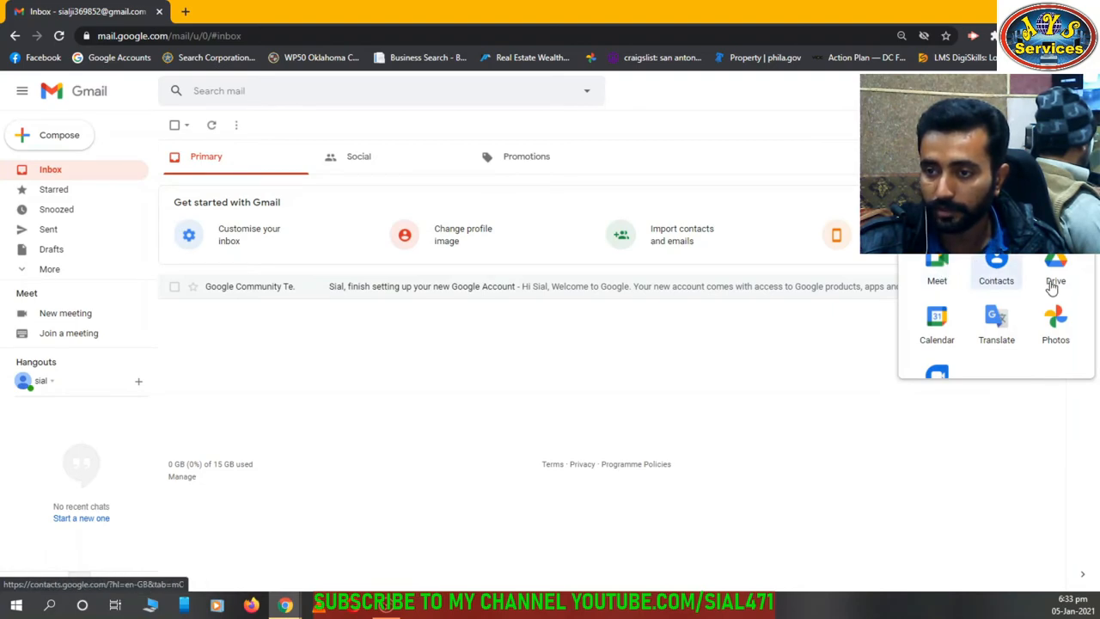
scroll(down, 3)
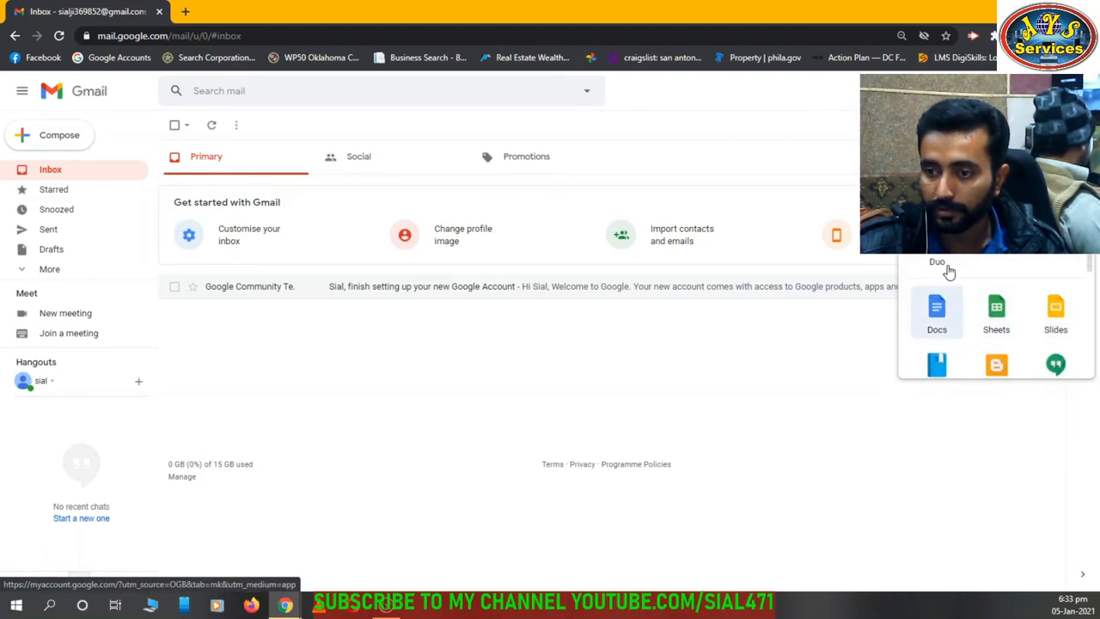
scroll(down, 3)
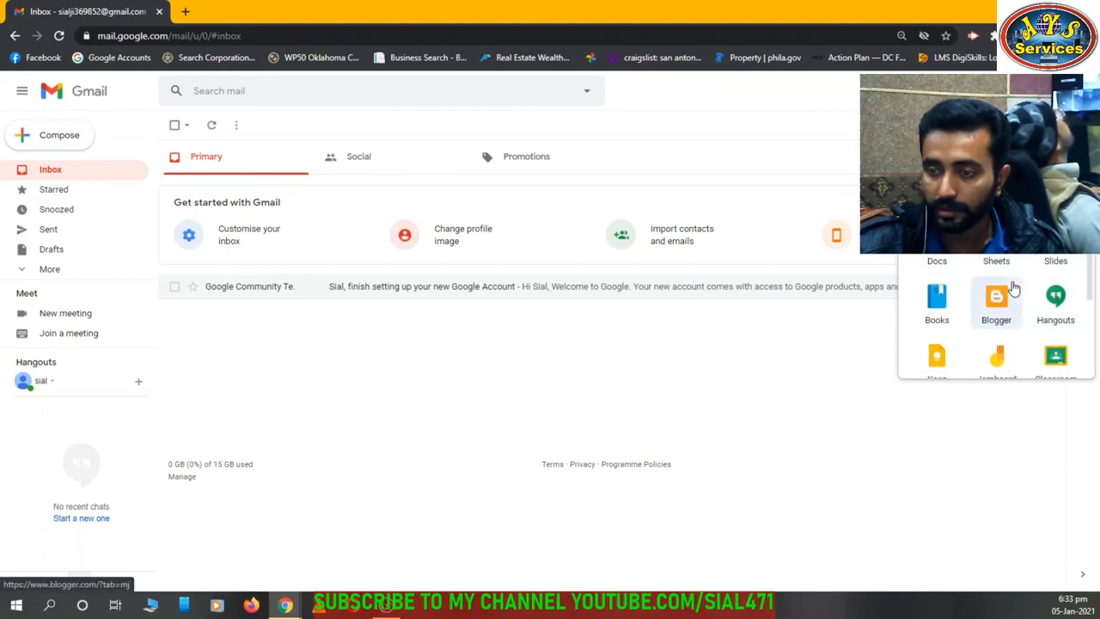